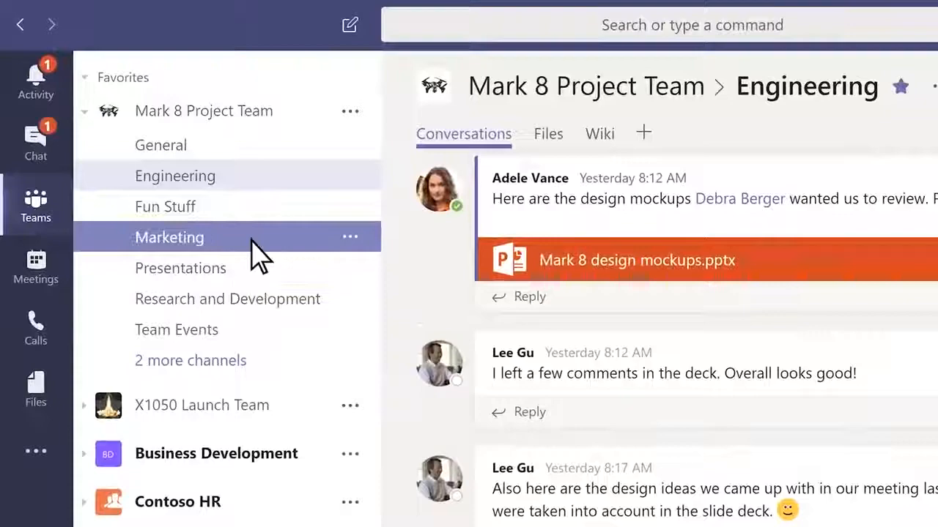
mouse_move(256, 220)
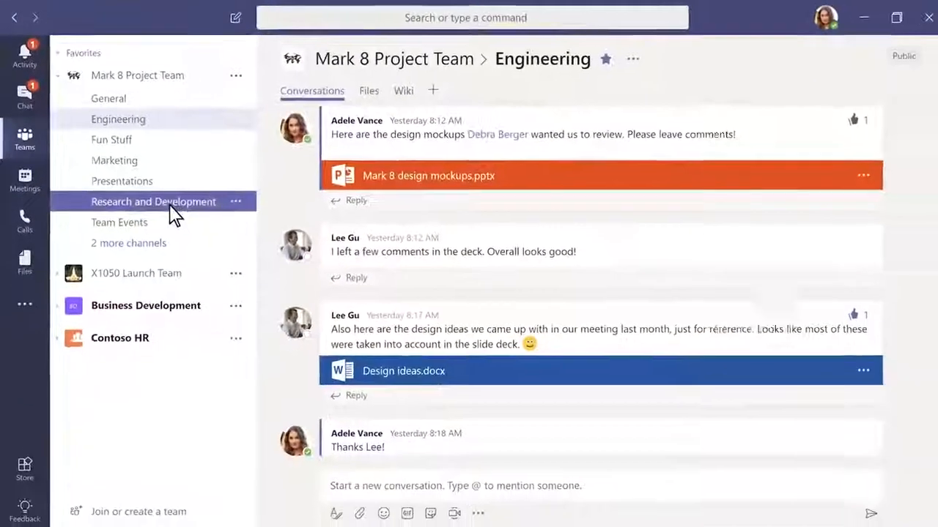
Step: Show the Research and Development channel's conversations in the Mark 8 Project Team
click(152, 202)
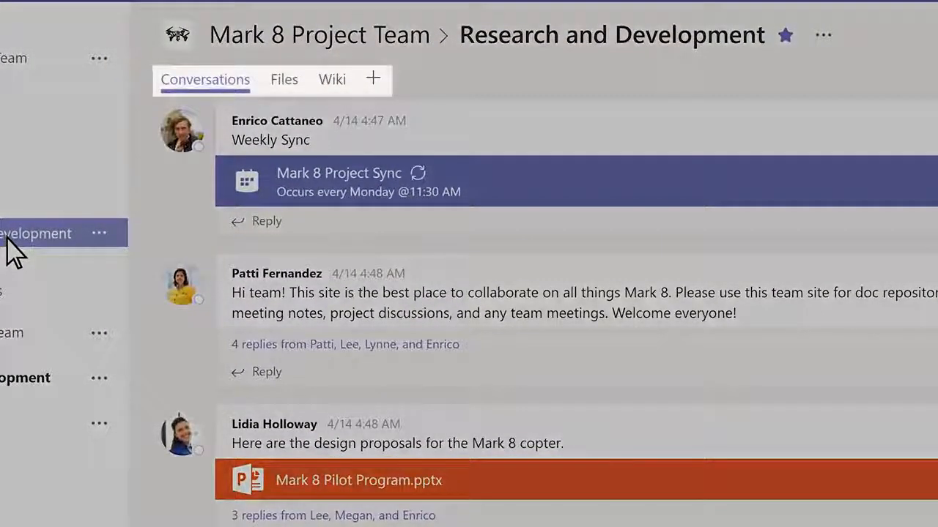
Step: View the channel's Files list, then its Wiki page on the document approval process
click(284, 79)
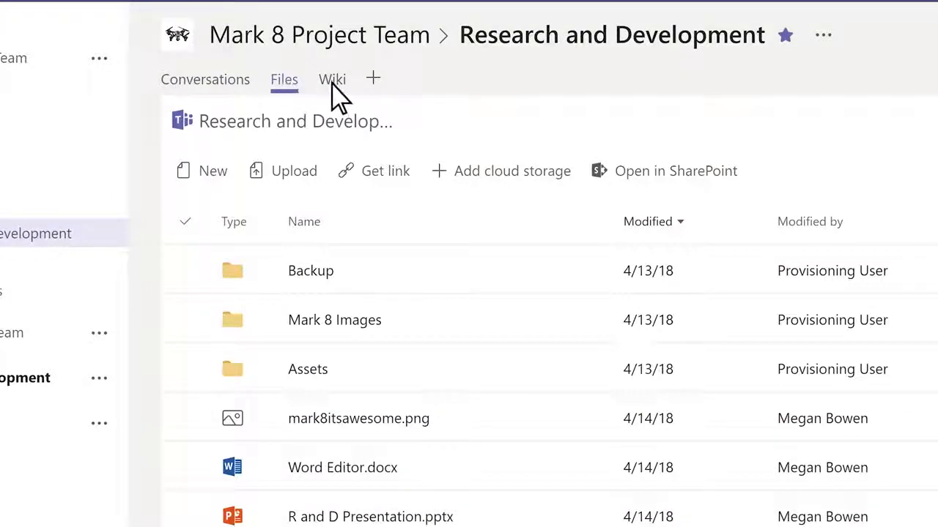
click(331, 79)
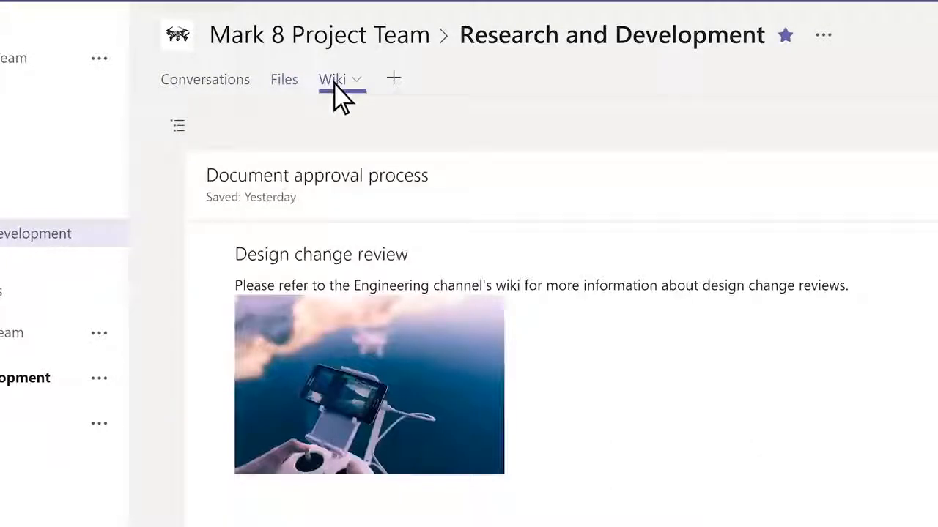
mouse_move(381, 95)
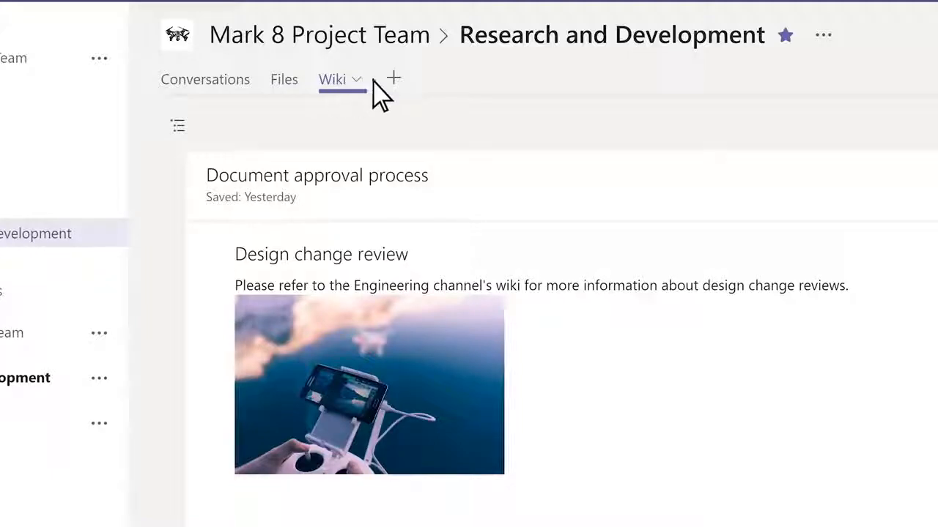
Step: Add a new Planner plan as a channel tab named 'R&D Planner'
click(393, 79)
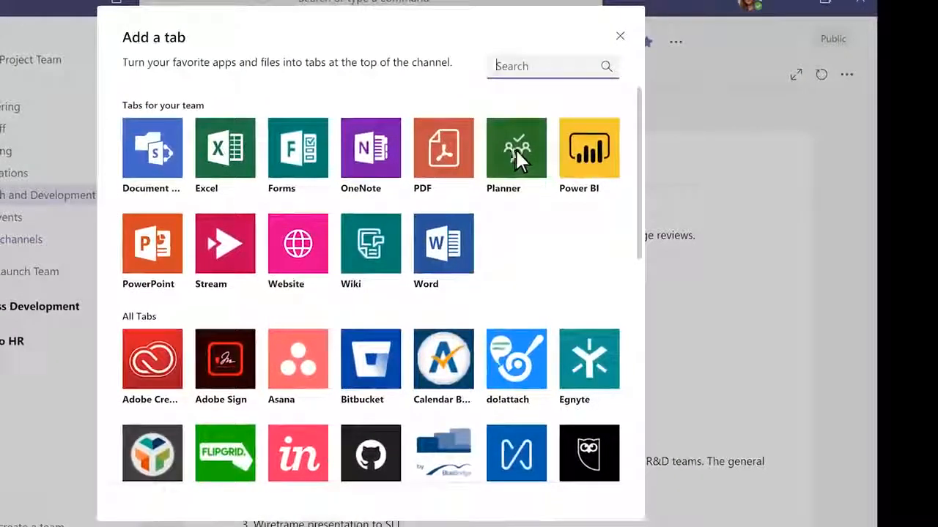
click(516, 148)
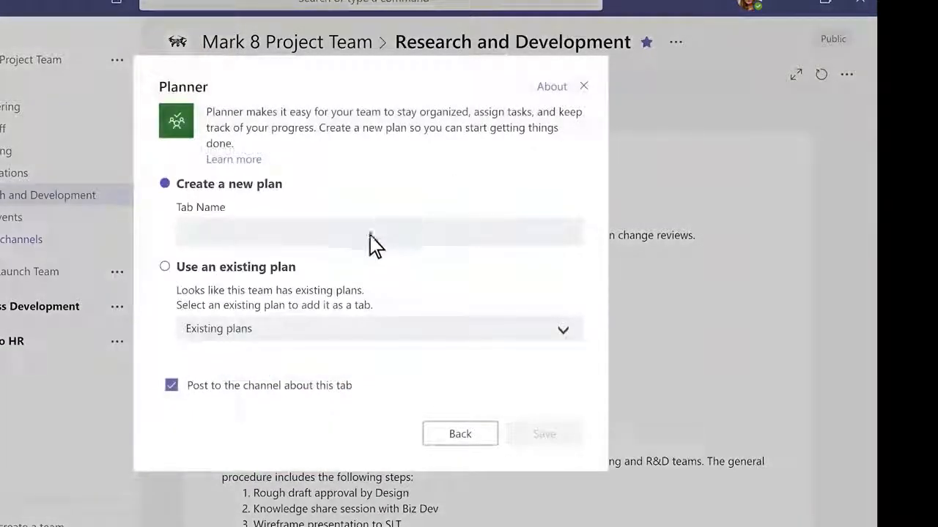
text(R&D Planni)
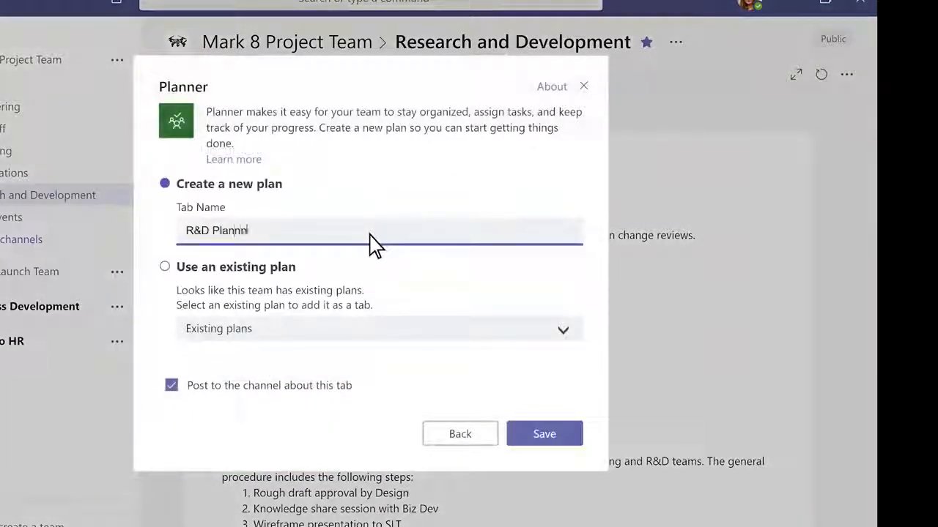
click(543, 434)
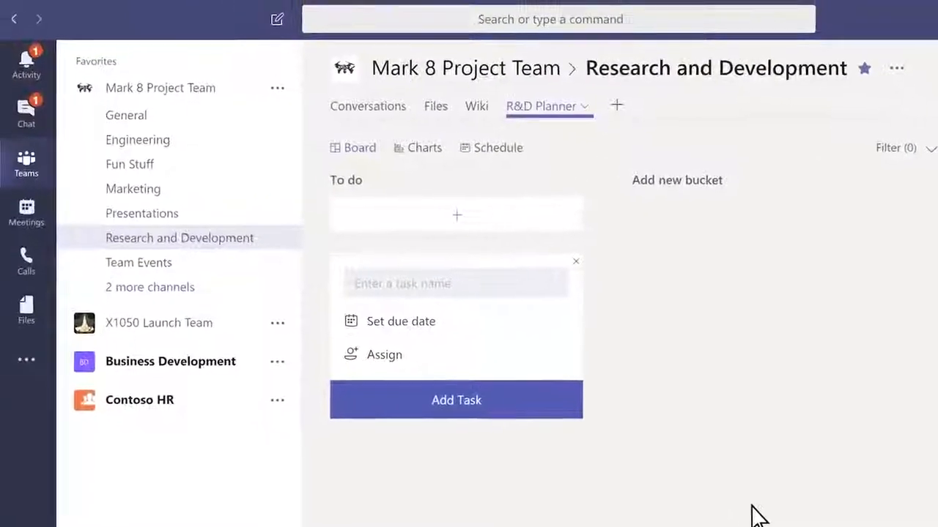
Step: Favorite the hidden Manufacturing channel, then bring up the Marketing channel's options menu
click(150, 287)
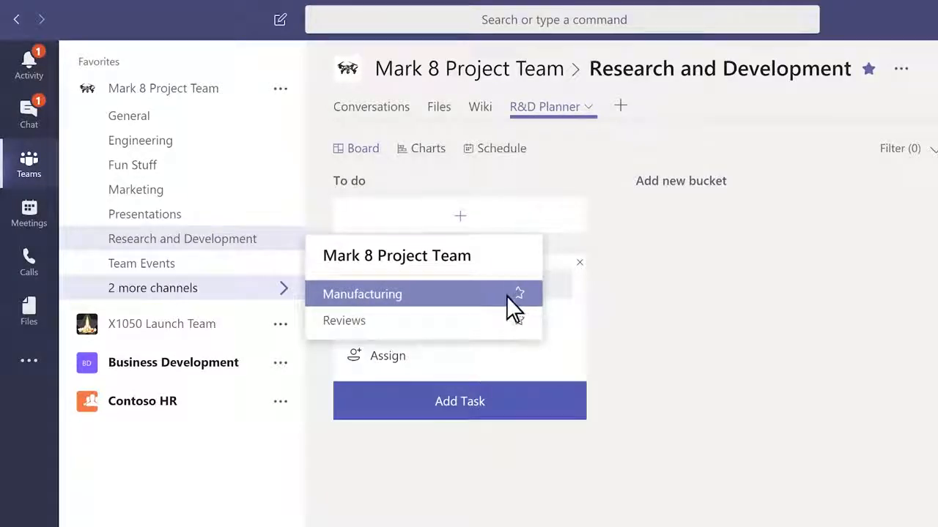
click(361, 293)
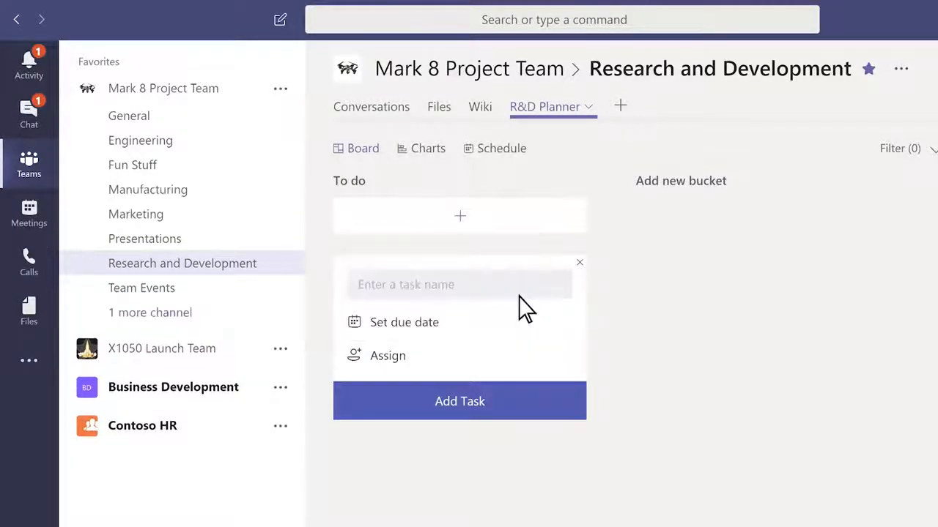
mouse_move(329, 246)
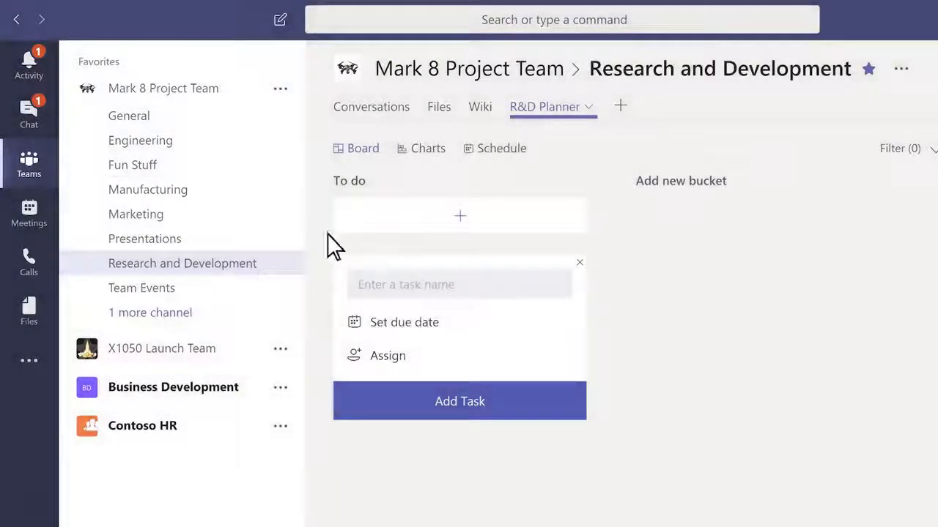
click(281, 214)
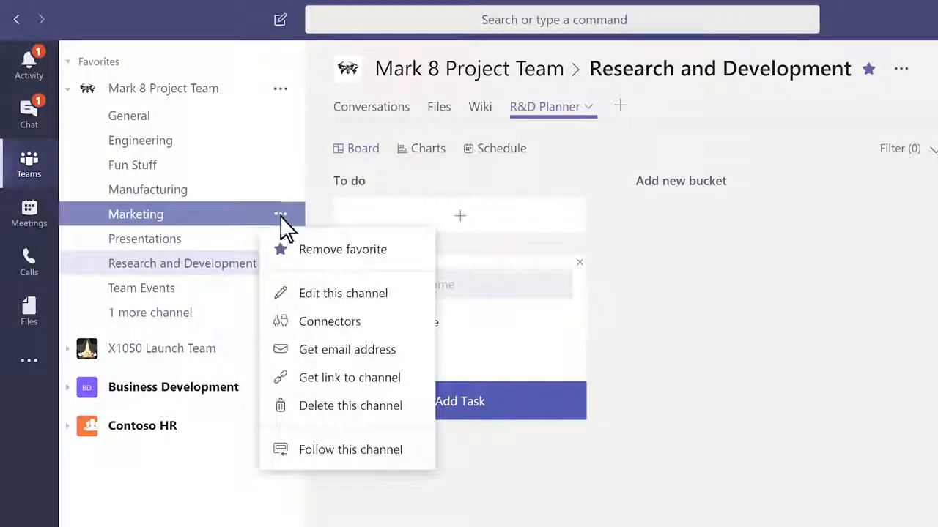